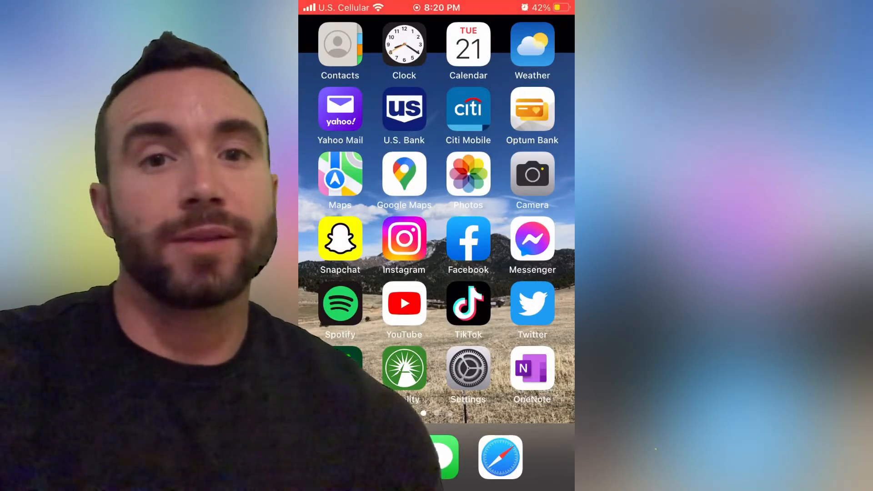
# Step: Swipe through the home screen pages to reach the Shortcuts app
pyautogui.hscroll(-3)
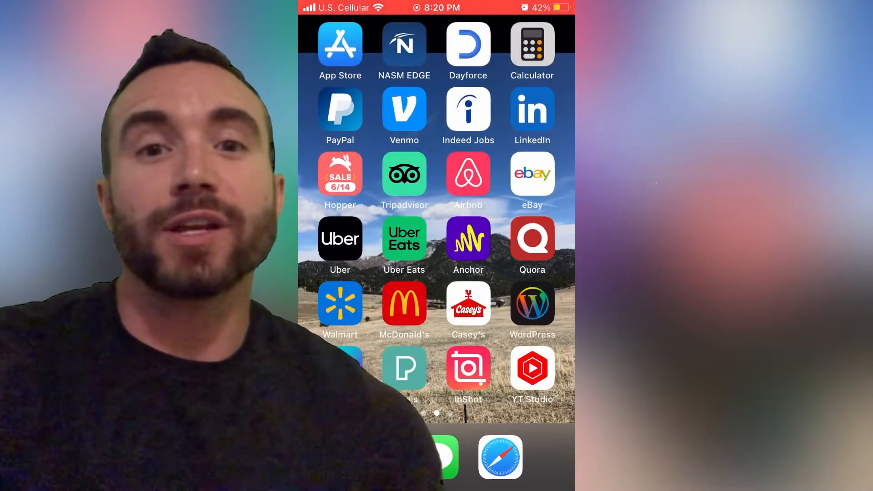
pyautogui.hscroll(-3)
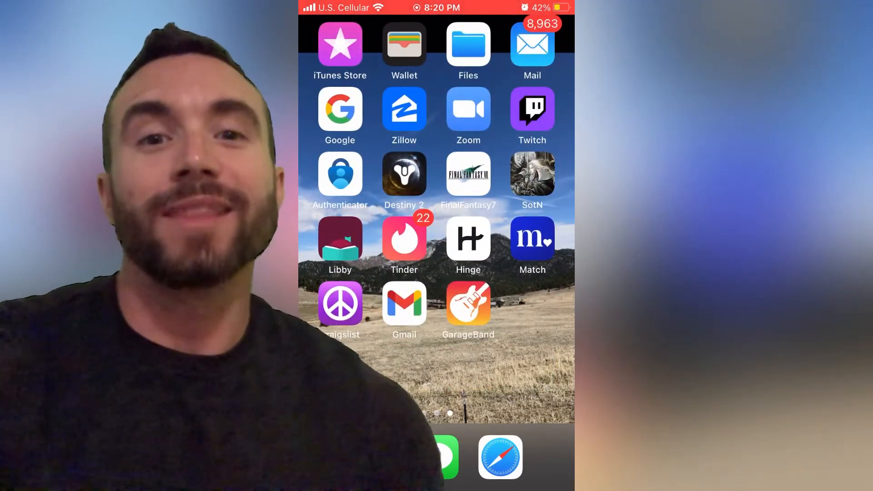
pyautogui.hscroll(-3)
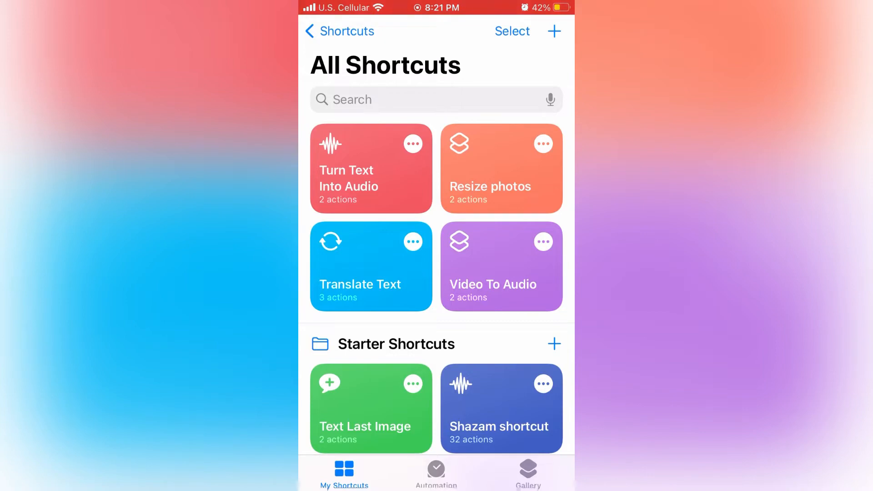
# Step: View the Video To Audio shortcut's encode-and-save actions, then close the editor
pyautogui.click(500, 266)
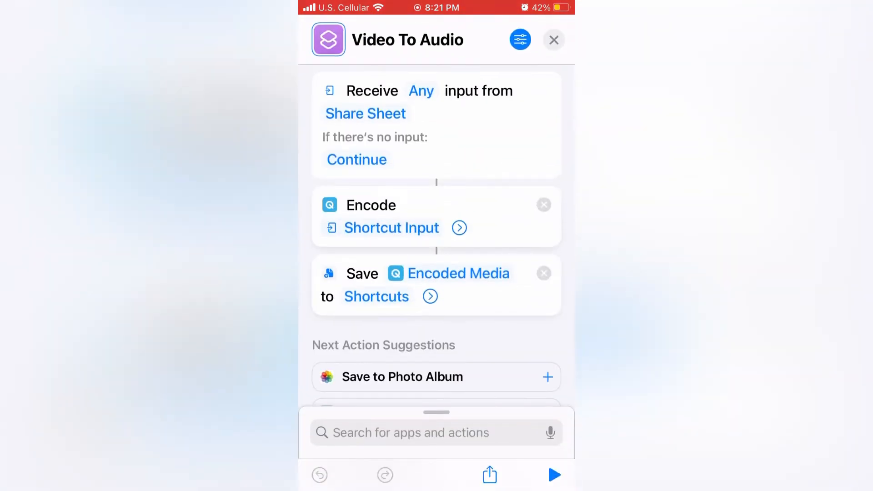
pyautogui.click(554, 39)
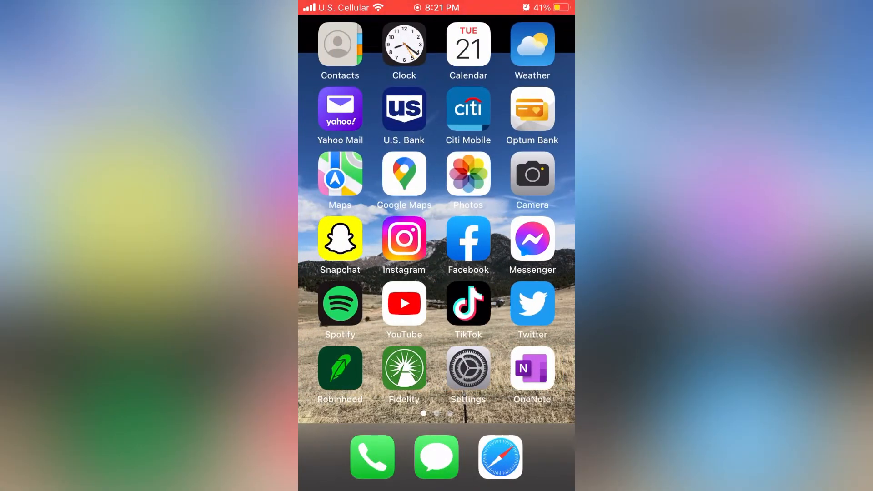
# Step: Launch TikTok, start a new 60-second video and open the sound library
pyautogui.click(468, 303)
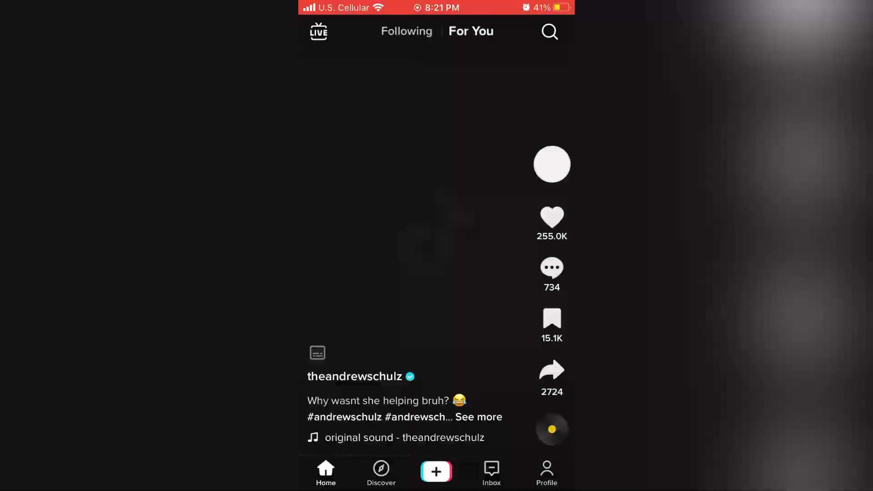
pyautogui.click(437, 472)
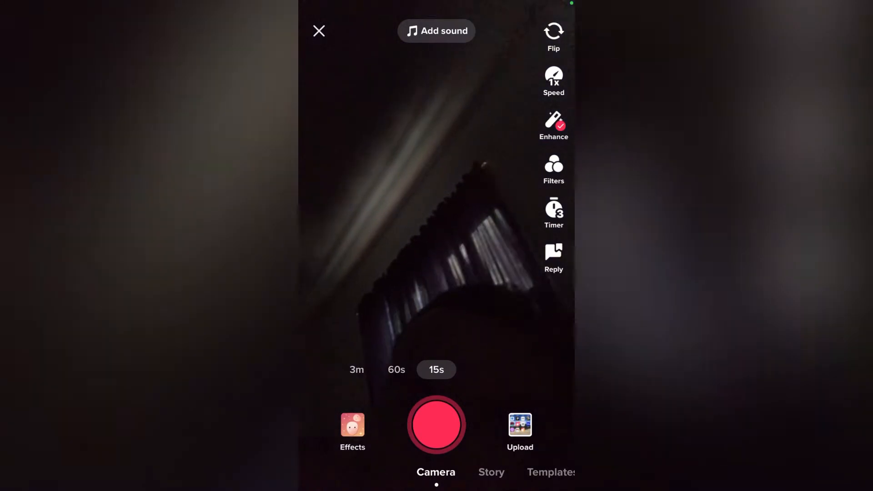
pyautogui.click(397, 369)
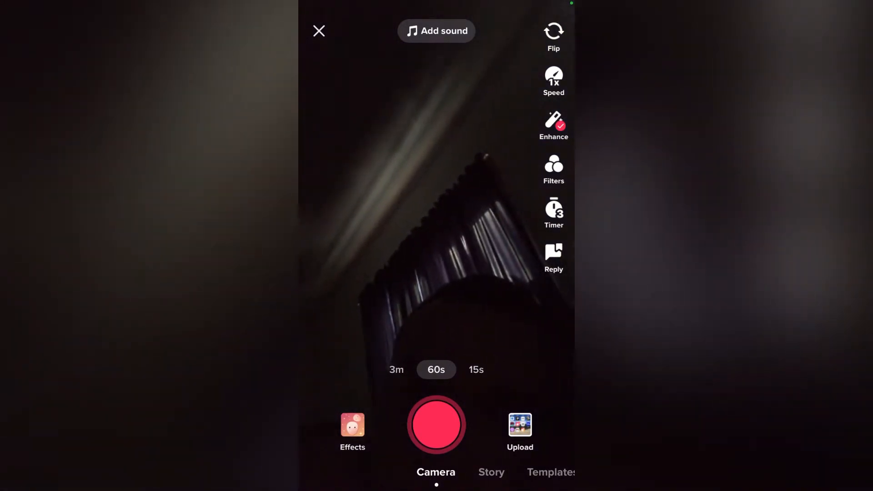
pyautogui.click(436, 31)
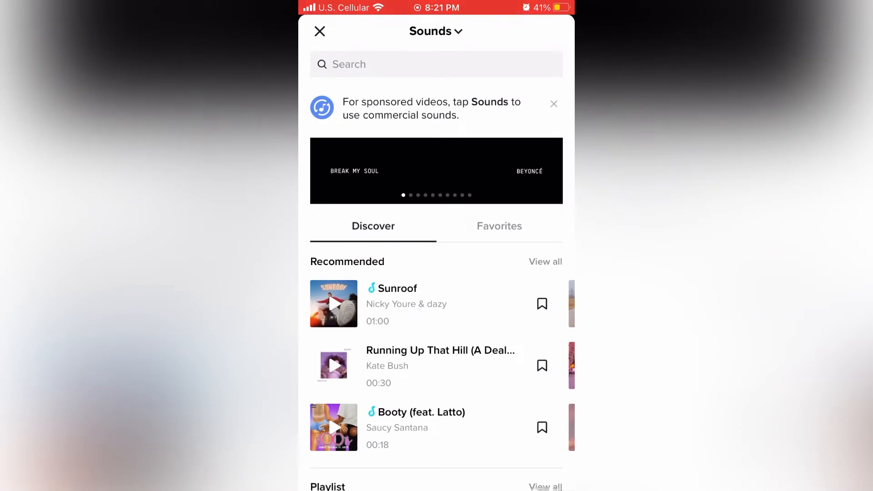
# Step: Browse the TikTok Viral playlist and play the Halloween theme sound
pyautogui.scroll(-3)
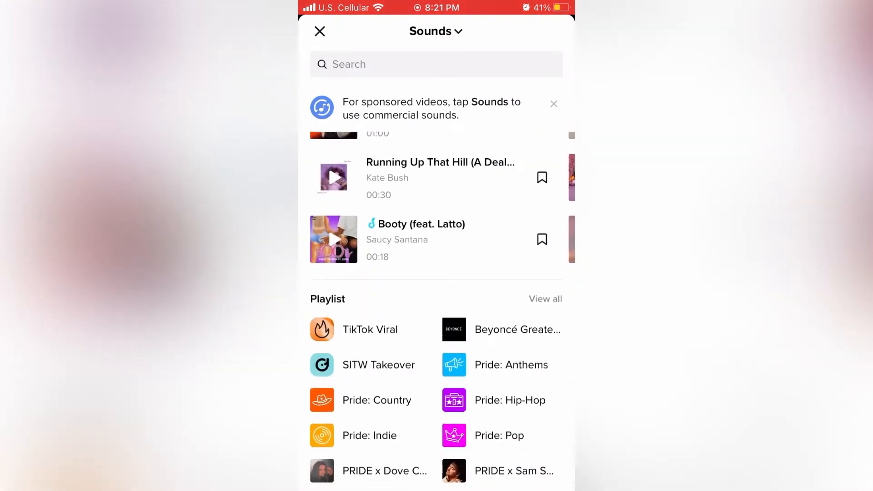
pyautogui.scroll(-3)
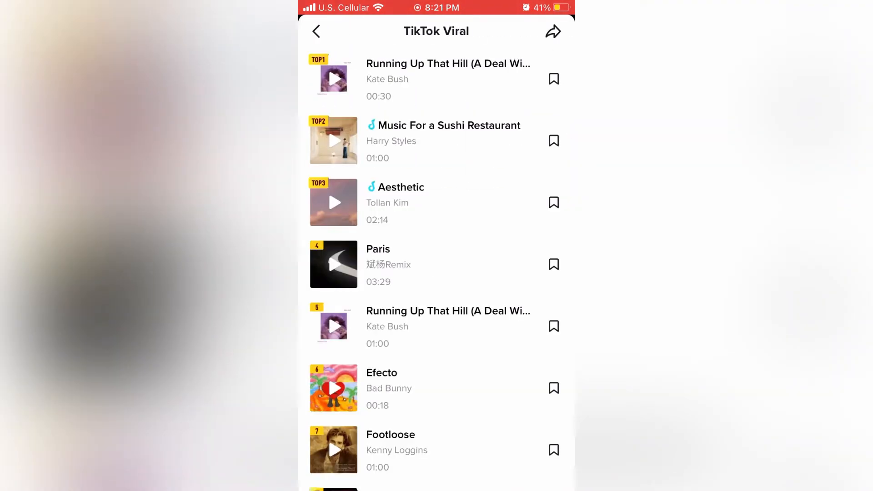
pyautogui.scroll(-3)
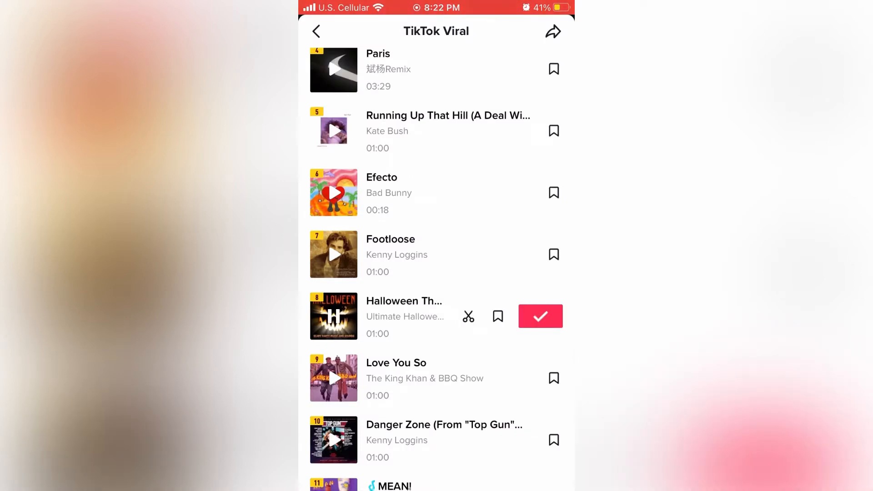
pyautogui.click(541, 316)
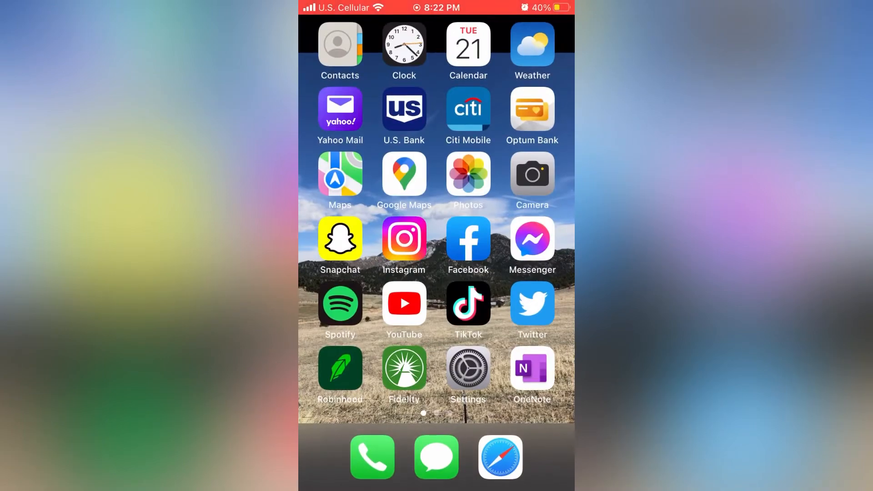
# Step: Share the Halloween screen recording from Photos to the Video To Audio shortcut
pyautogui.click(468, 174)
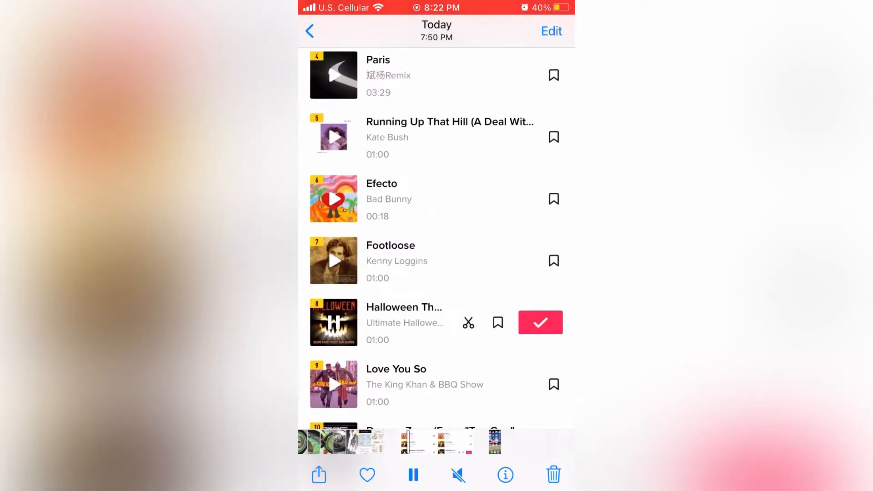
pyautogui.click(318, 474)
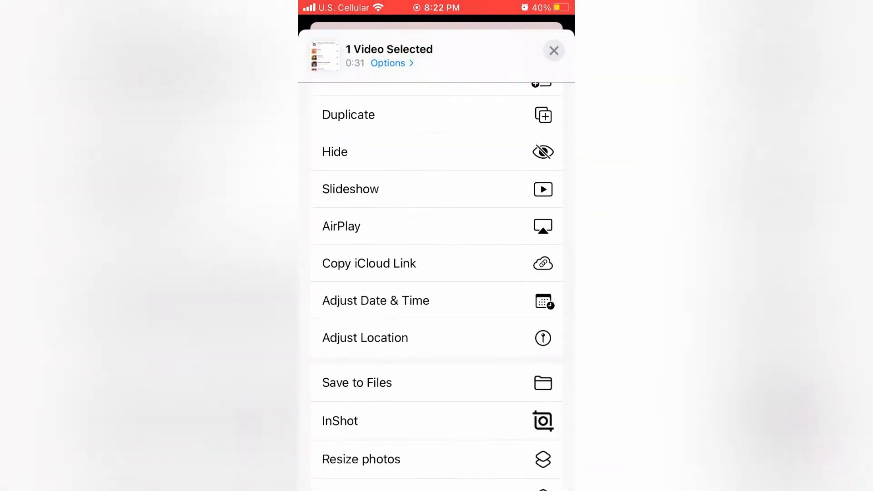
pyautogui.scroll(-3)
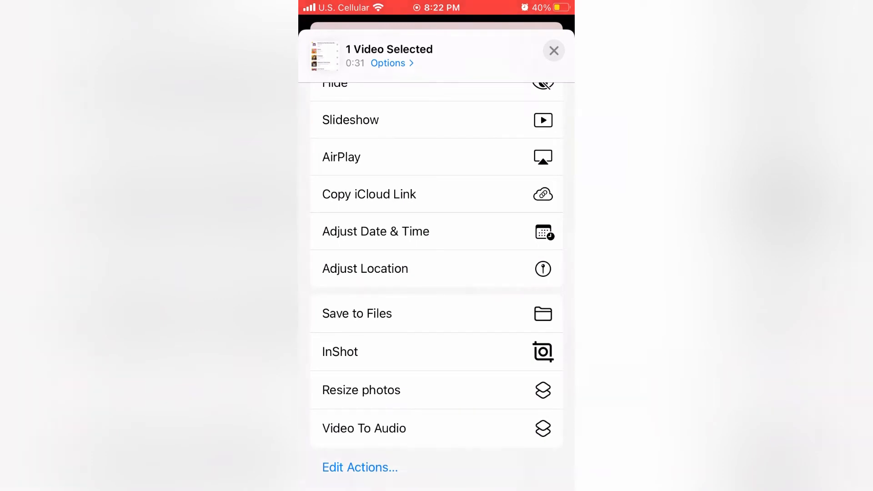
pyautogui.click(364, 428)
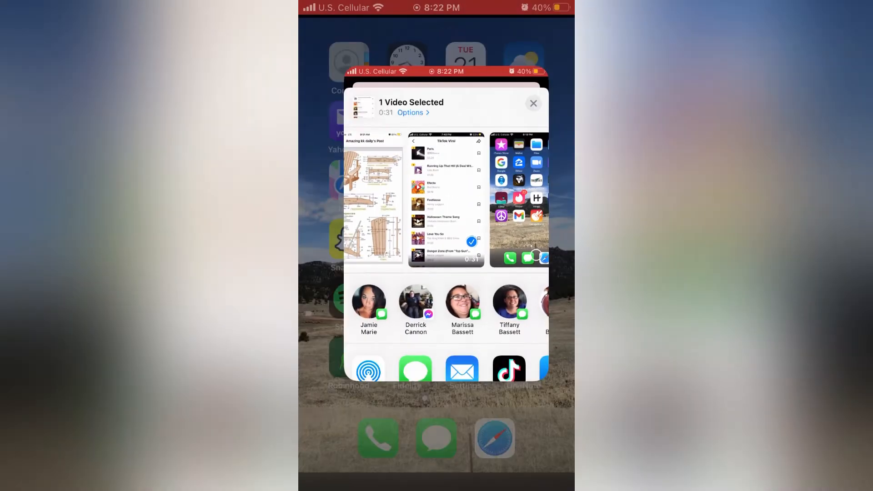
pyautogui.click(533, 103)
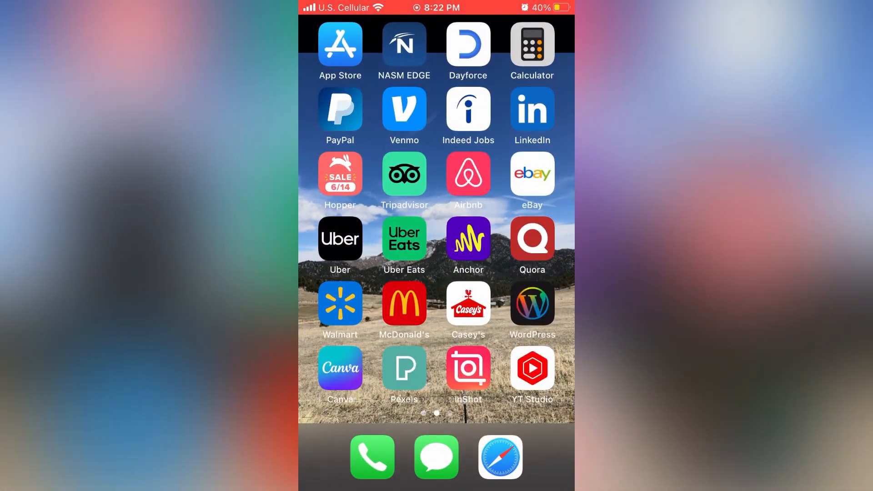
# Step: Browse Files up to iCloud Drive with its Shortcuts, GarageBand and Downloads folders
pyautogui.hscroll(-3)
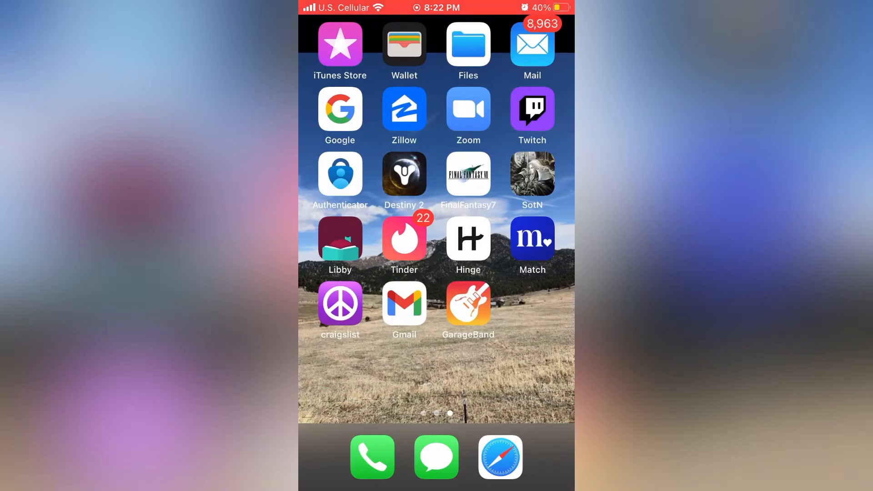
pyautogui.click(468, 44)
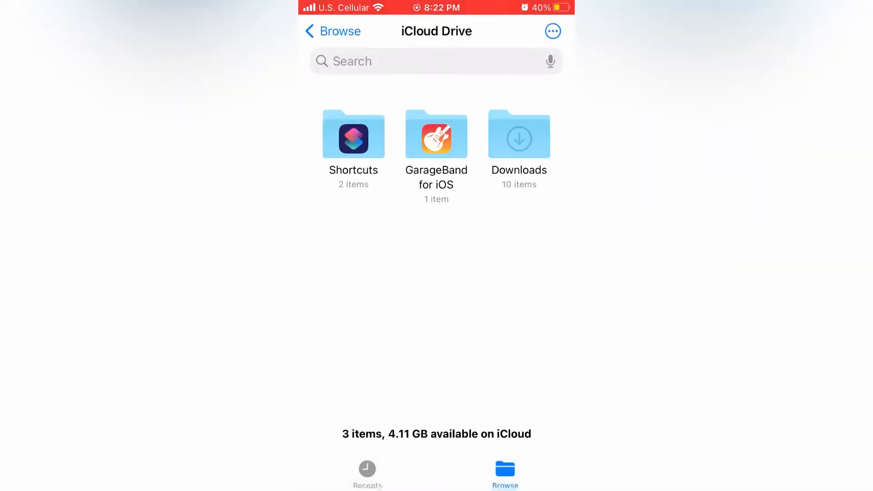
pyautogui.click(353, 134)
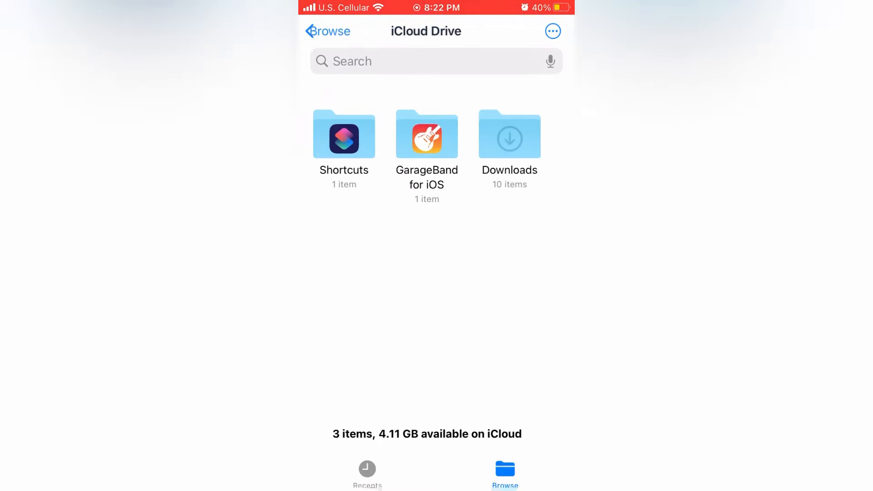
pyautogui.click(327, 32)
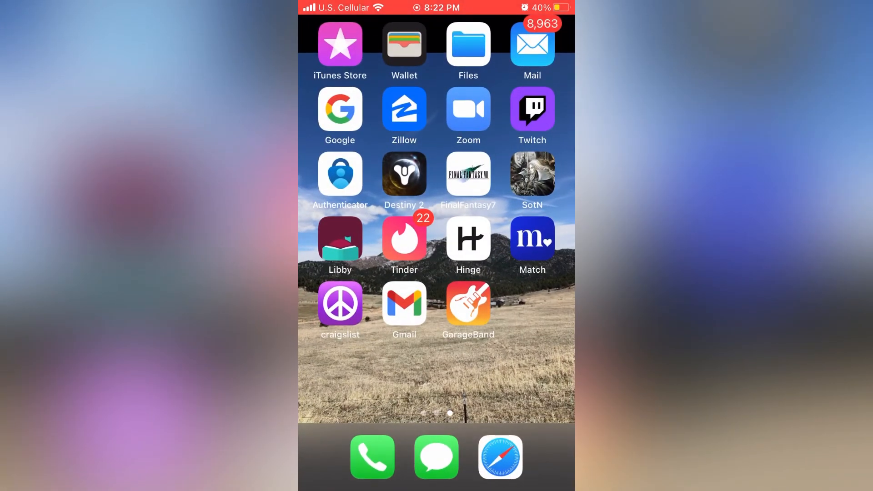
# Step: Launch GarageBand, swipe to the Audio Recorder instrument and dismiss the recording tip
pyautogui.click(468, 303)
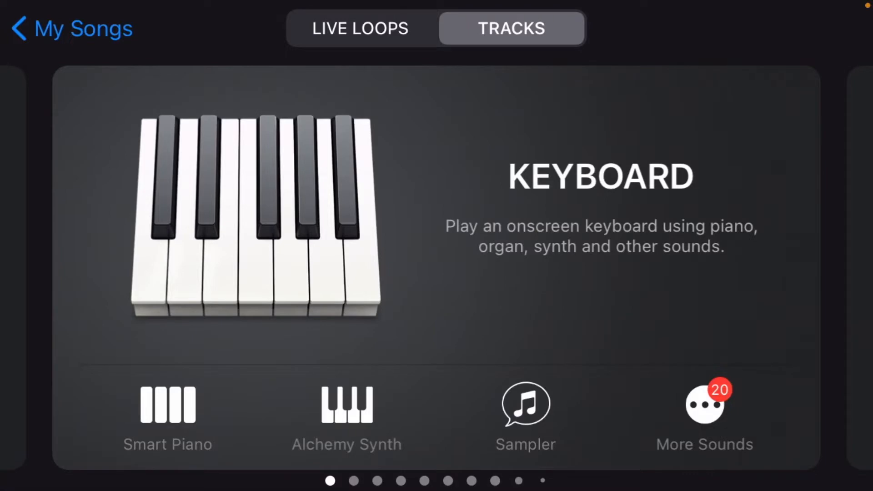
pyautogui.hscroll(-3)
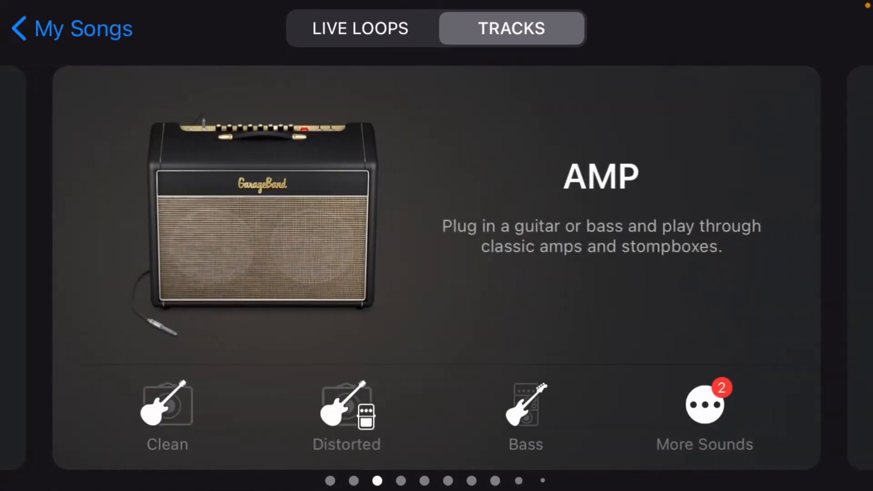
pyautogui.hscroll(-3)
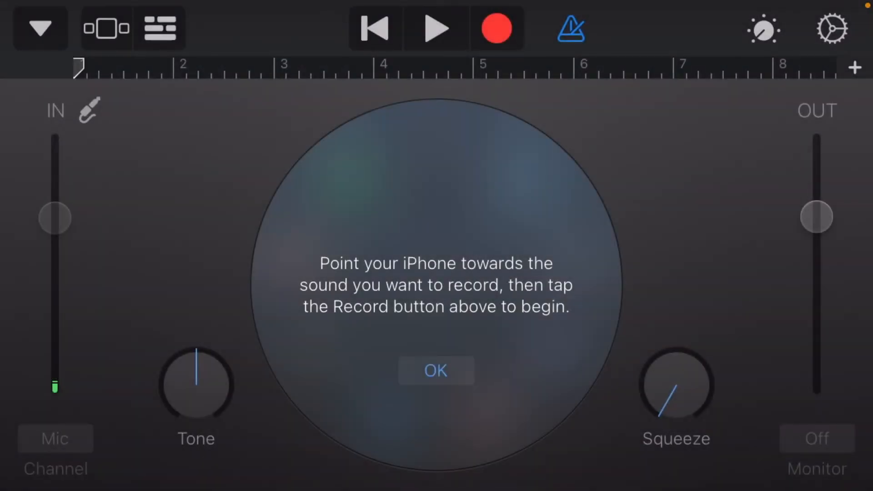
pyautogui.click(569, 28)
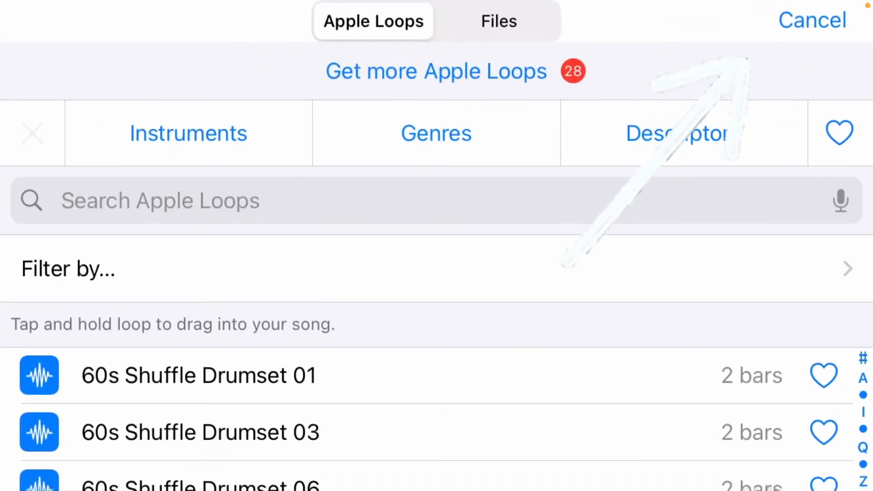
# Step: Drag RPReplay_Final1655859008.m4a from the Files list onto a track and select the region
pyautogui.click(499, 21)
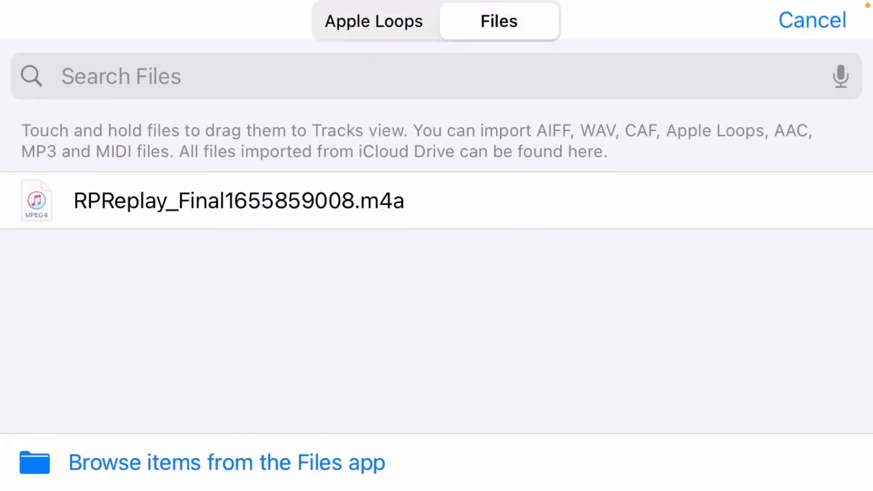
pyautogui.moveTo(35, 201); pyautogui.dragTo(77, 229)
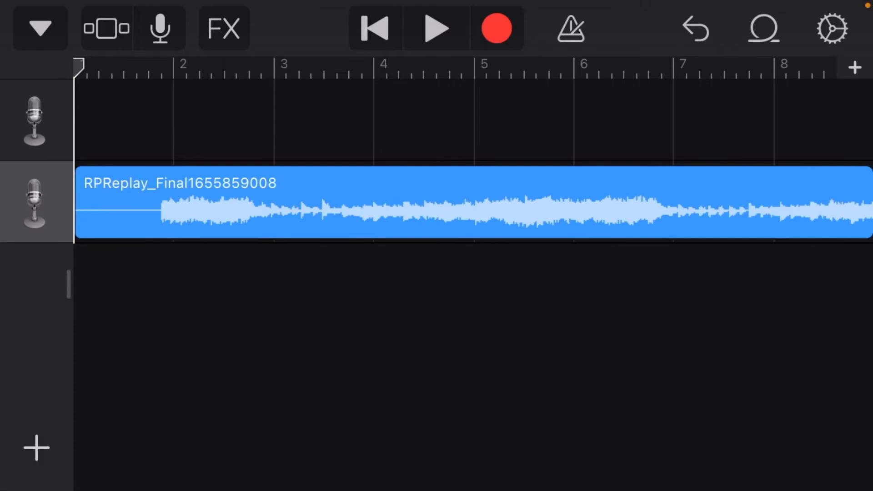
pyautogui.click(437, 28)
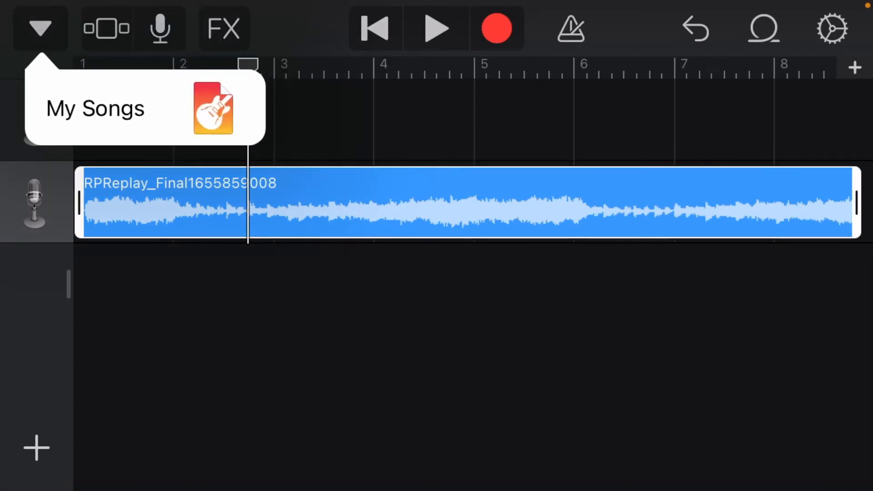
# Step: Share the song from My Songs as a ringtone named 'Halloween 2' and export it
pyautogui.click(95, 108)
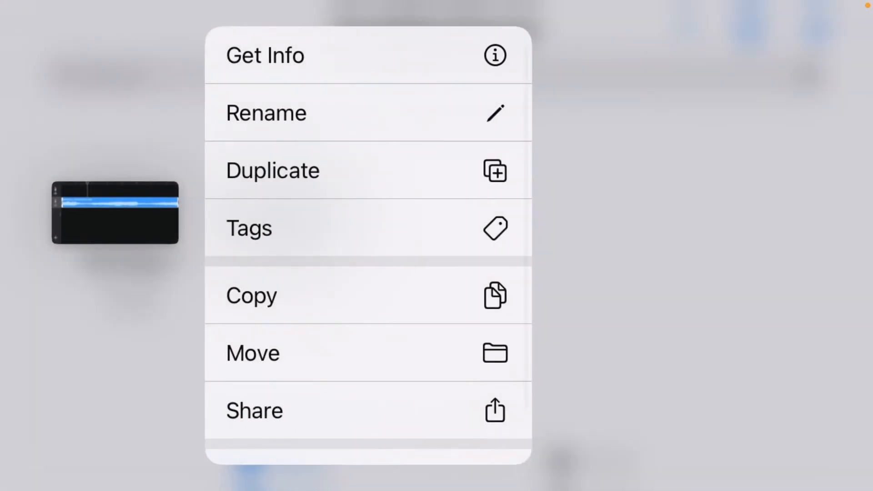
pyautogui.click(254, 410)
pyautogui.write('Halloween')
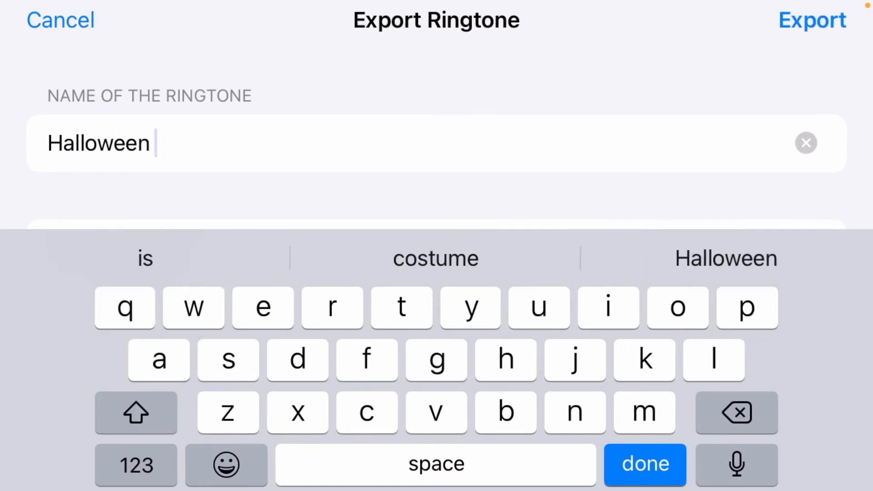
pyautogui.click(812, 20)
pyautogui.write(' 2')
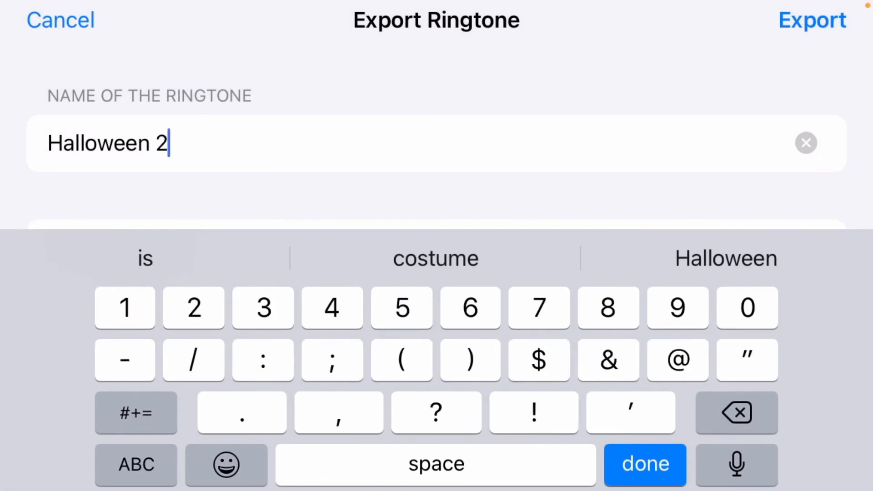
pyautogui.click(812, 20)
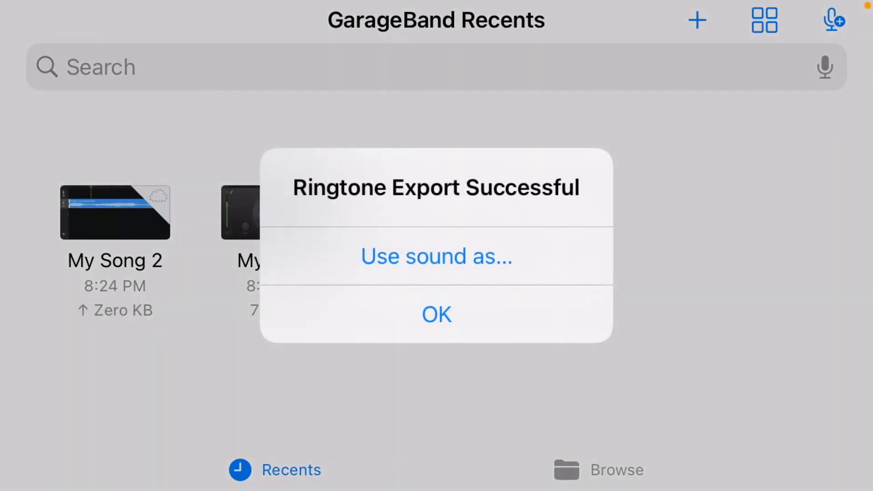
pyautogui.click(436, 314)
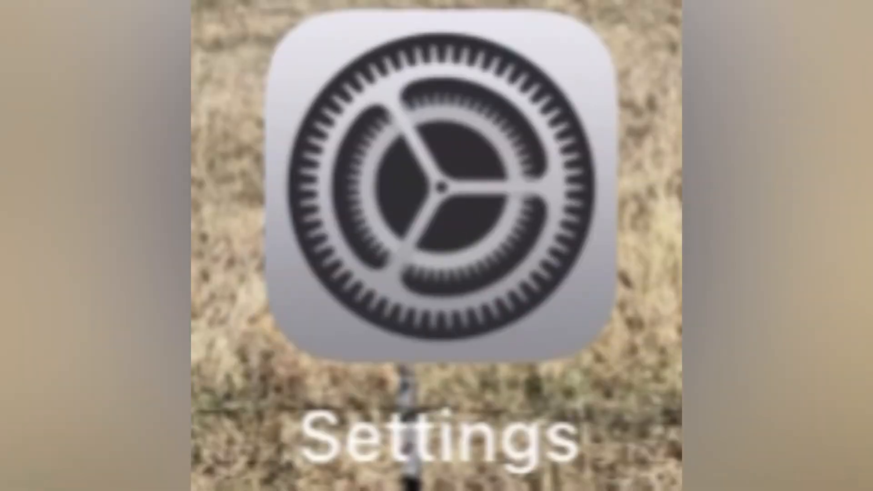
# Step: Choose Halloween under Sounds & Haptics > Ringtone in Settings
pyautogui.click(437, 179)
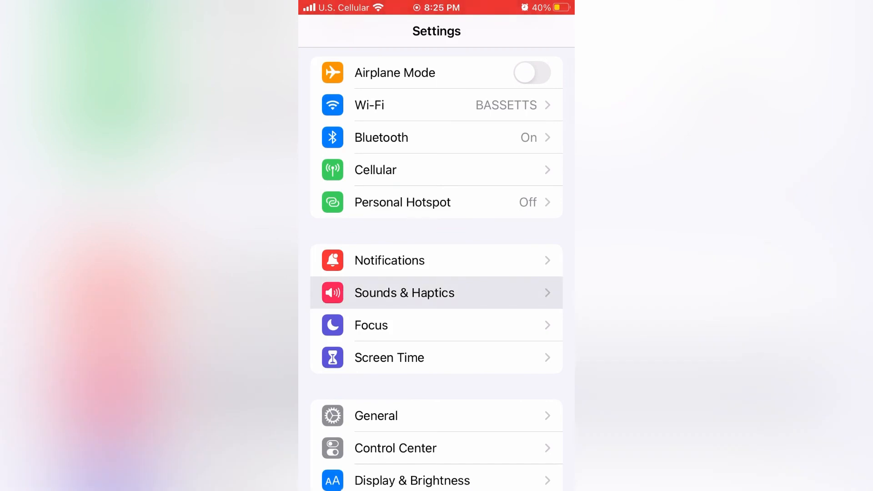
pyautogui.click(404, 293)
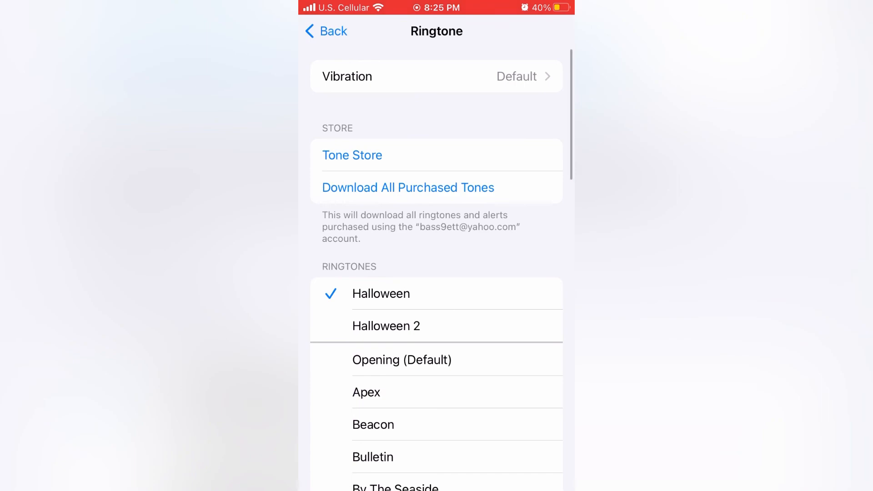
pyautogui.scroll(-3)
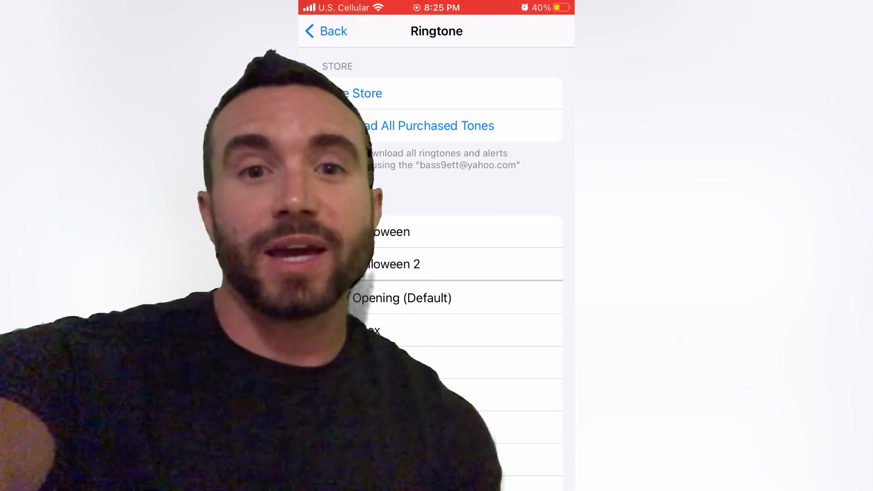
# Step: Navigate back through Sounds & Haptics to the main Settings page
pyautogui.click(325, 30)
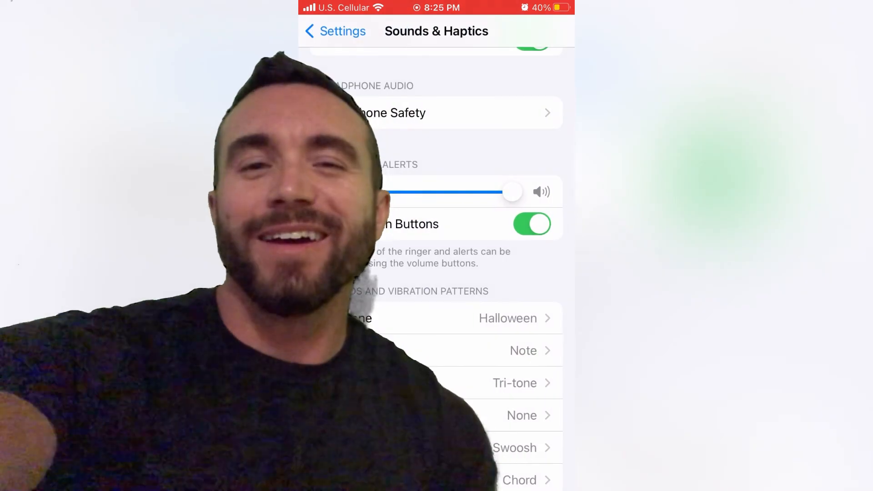
pyautogui.click(334, 31)
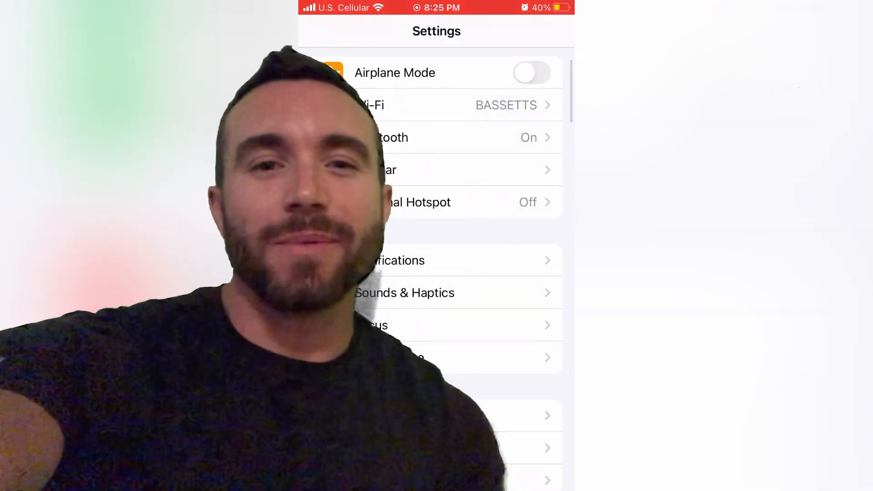